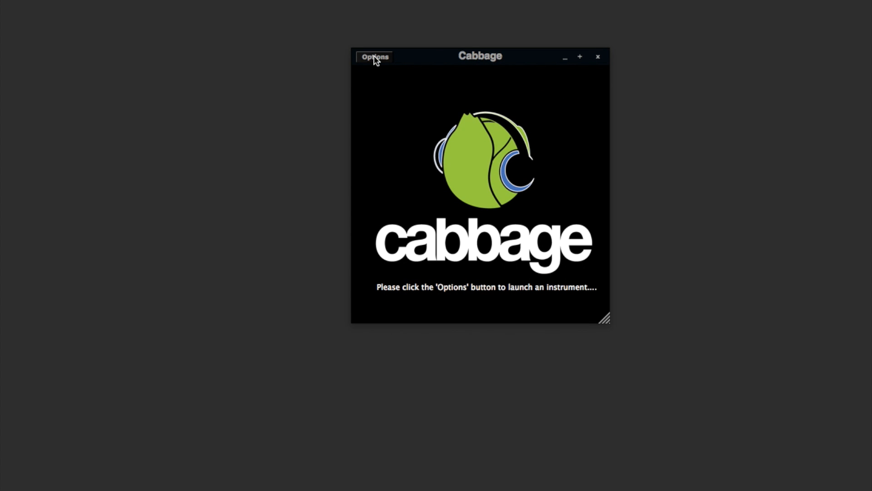
# Create a new Cabbage instrument from the Options menu and save it as Test.csd
pyautogui.click(373, 56)
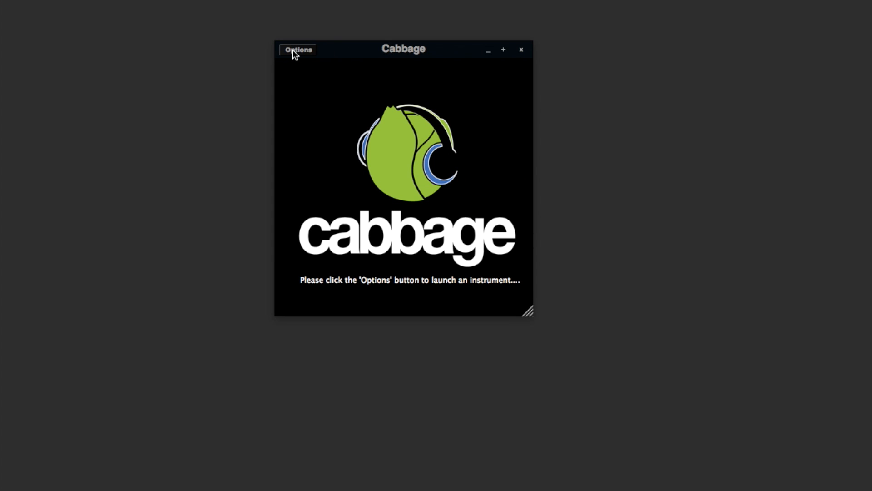
pyautogui.click(297, 49)
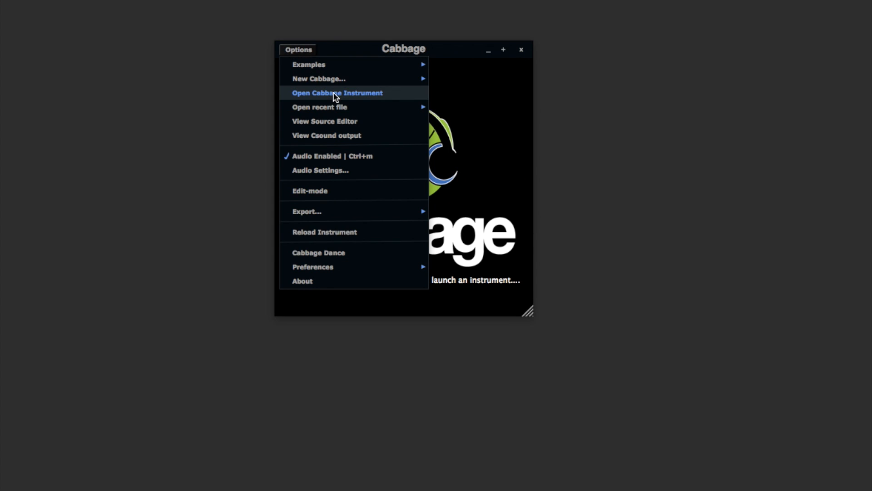
pyautogui.moveTo(319, 107)
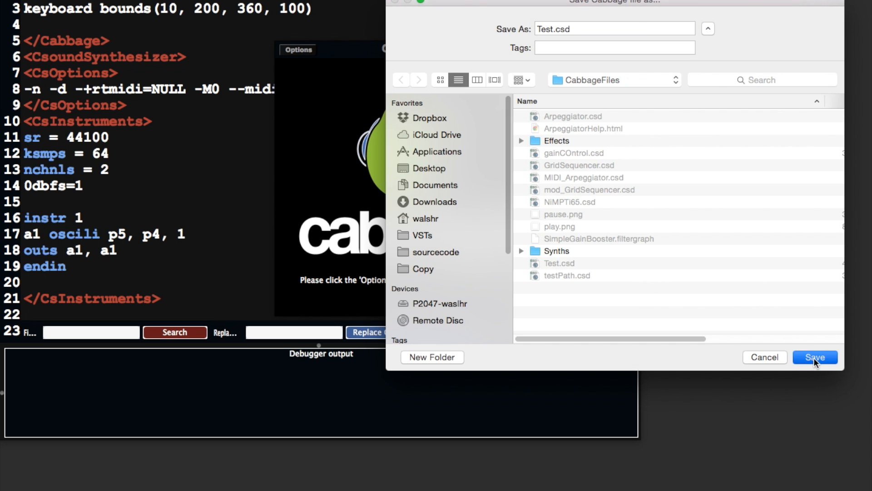
pyautogui.click(814, 356)
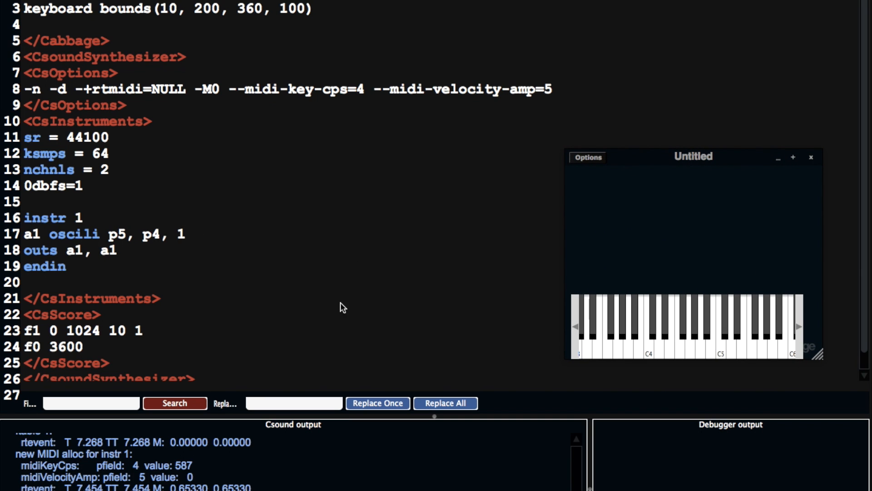
# Collapse the Csound output panel so the source editor fills its space
pyautogui.click(678, 334)
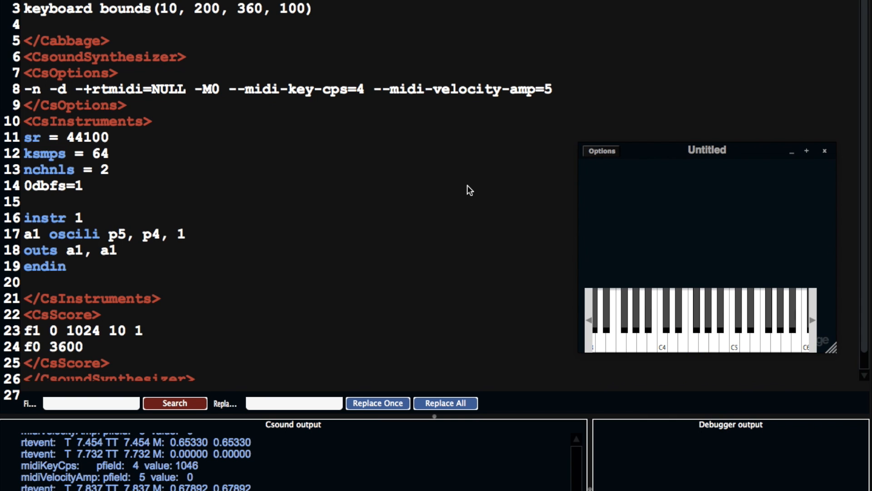
pyautogui.moveTo(435, 422)
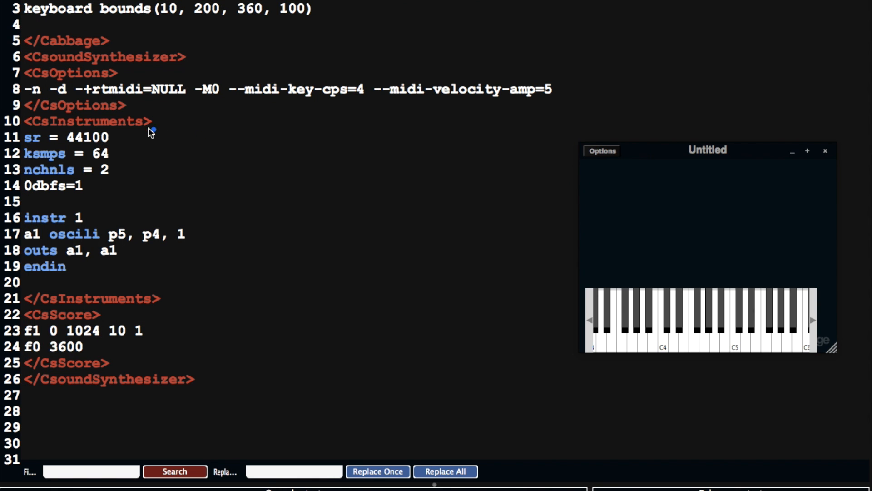
pyautogui.moveTo(22, 120)
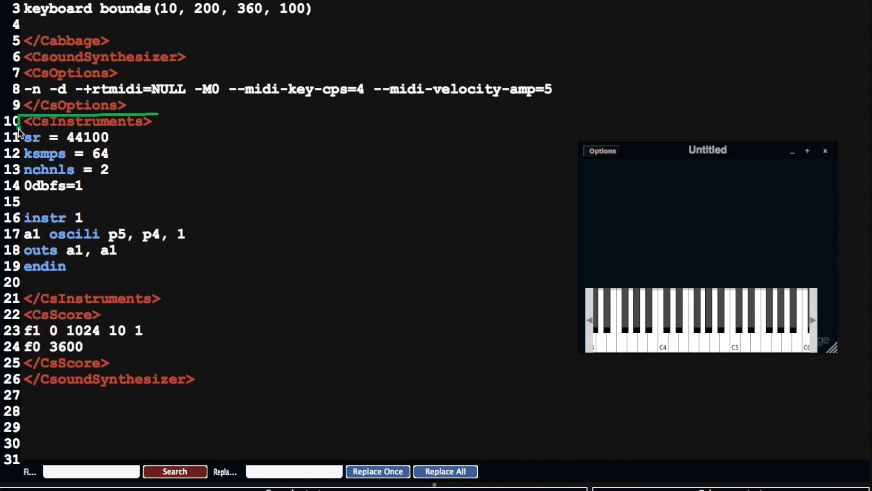
# Draw a green bracket enclosing the CsInstruments section from lines 10 to 21
pyautogui.moveTo(19, 118); pyautogui.dragTo(89, 306)
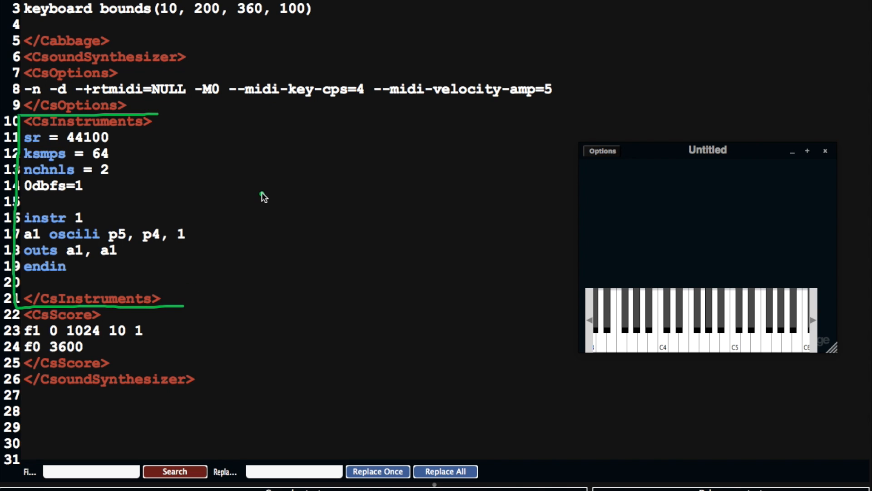
pyautogui.moveTo(31, 121)
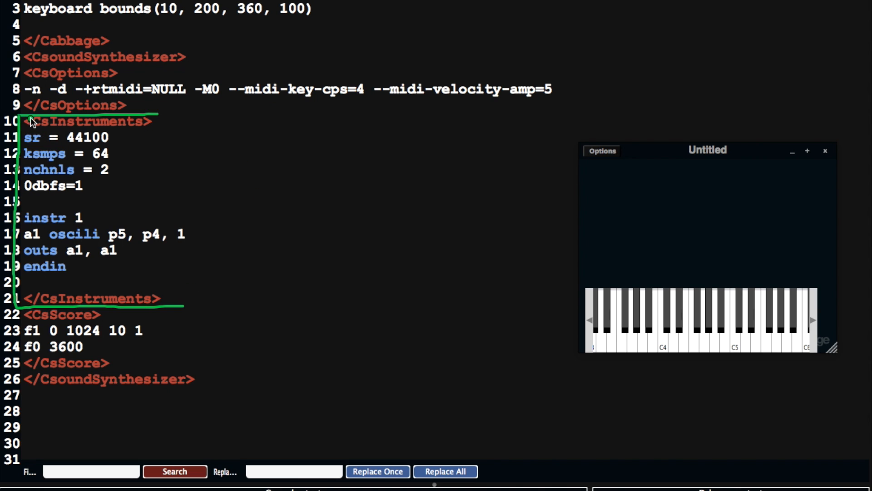
pyautogui.moveTo(31, 301)
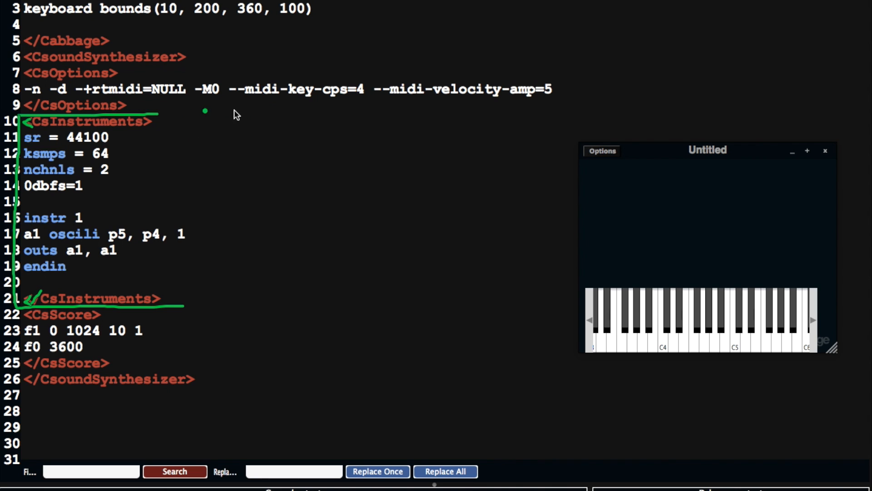
pyautogui.moveTo(171, 314)
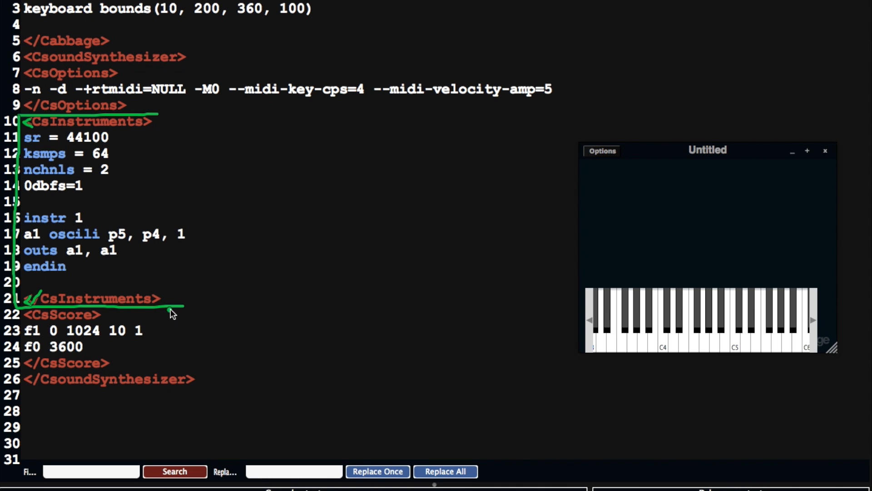
pyautogui.moveTo(206, 312)
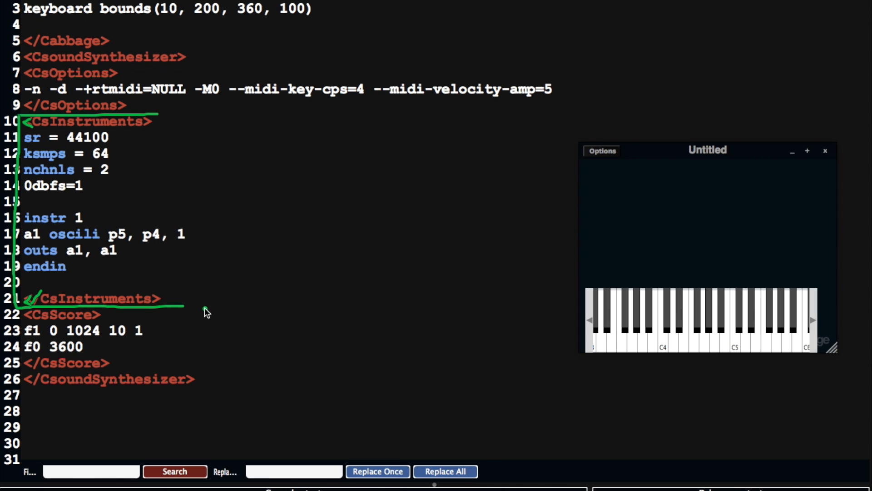
pyautogui.moveTo(189, 273)
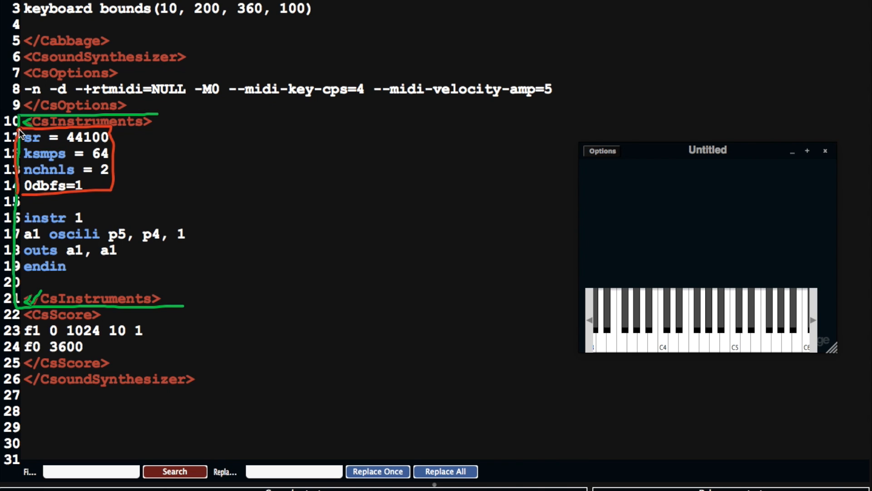
pyautogui.moveTo(63, 160)
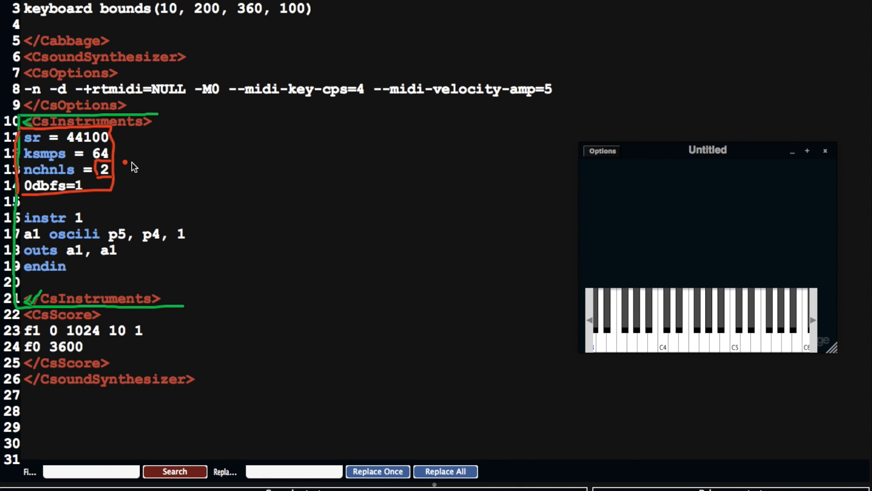
pyautogui.moveTo(138, 169)
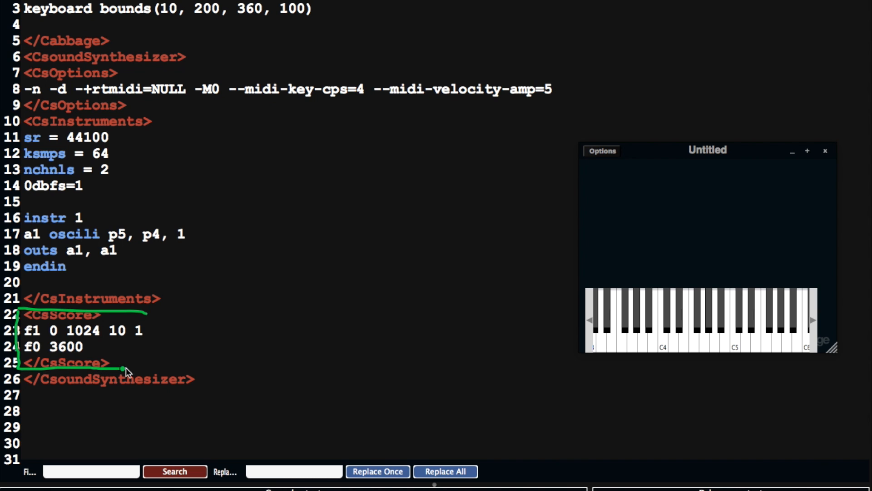
pyautogui.moveTo(250, 349)
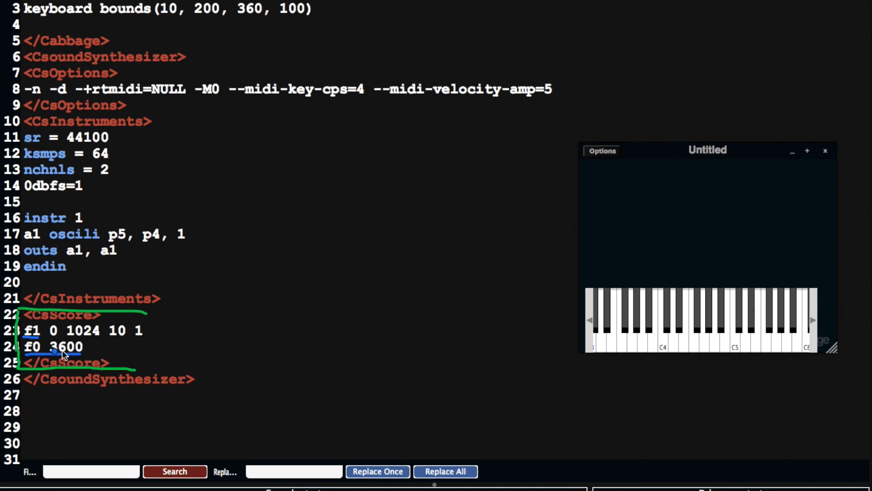
pyautogui.moveTo(146, 354)
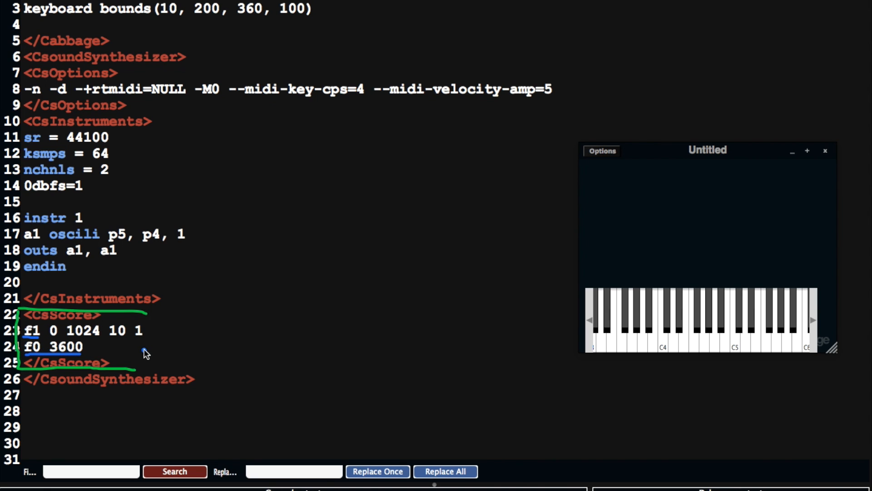
pyautogui.moveTo(343, 278)
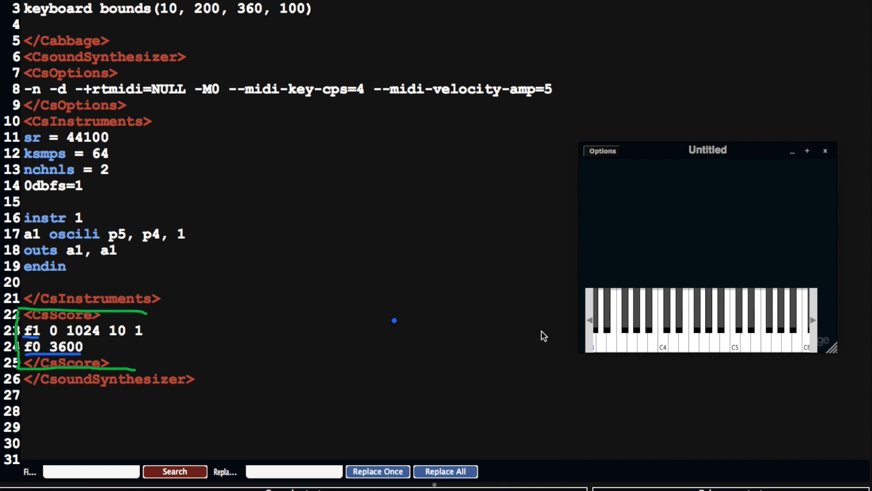
# Play a note on the instrument's on-screen keyboard
pyautogui.click(677, 339)
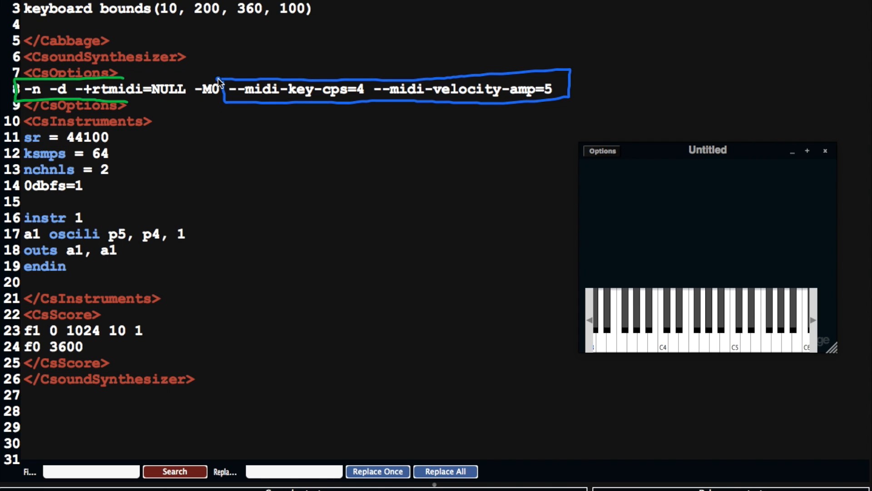
pyautogui.moveTo(439, 100)
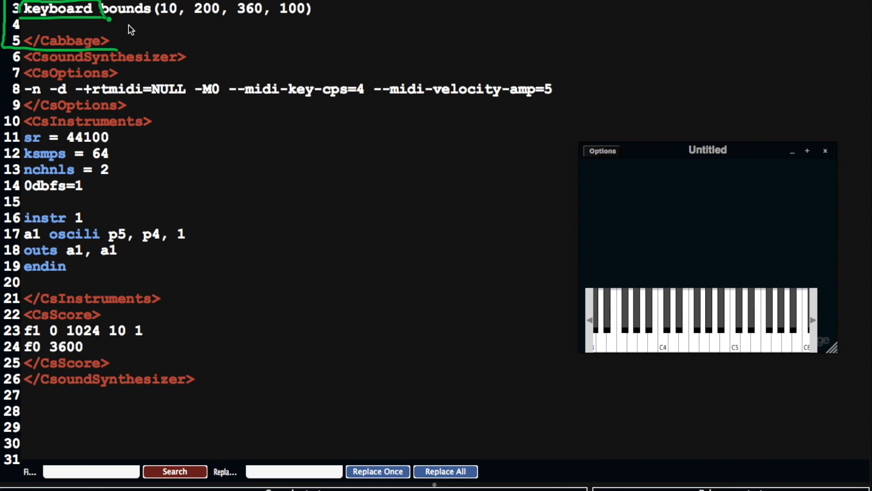
# Link the Cabbage keyboard line to the on-screen keyboard and play a note on it
pyautogui.moveTo(108, 17); pyautogui.dragTo(584, 303)
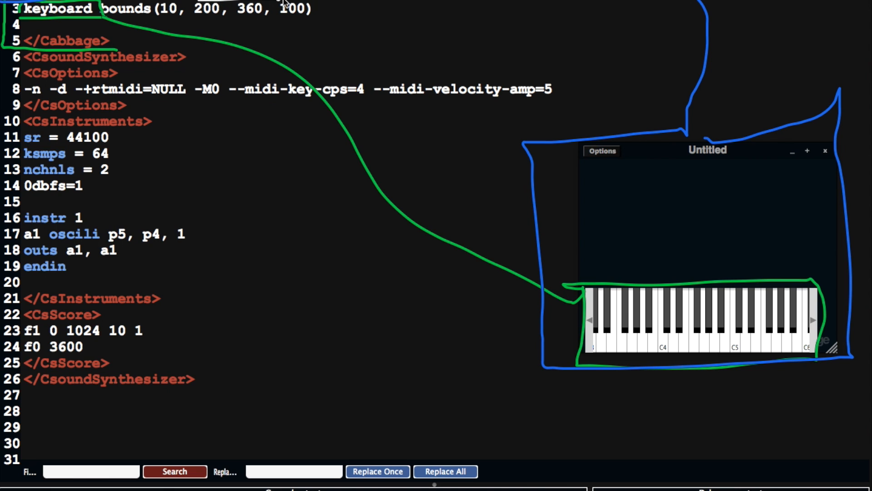
pyautogui.moveTo(475, 61)
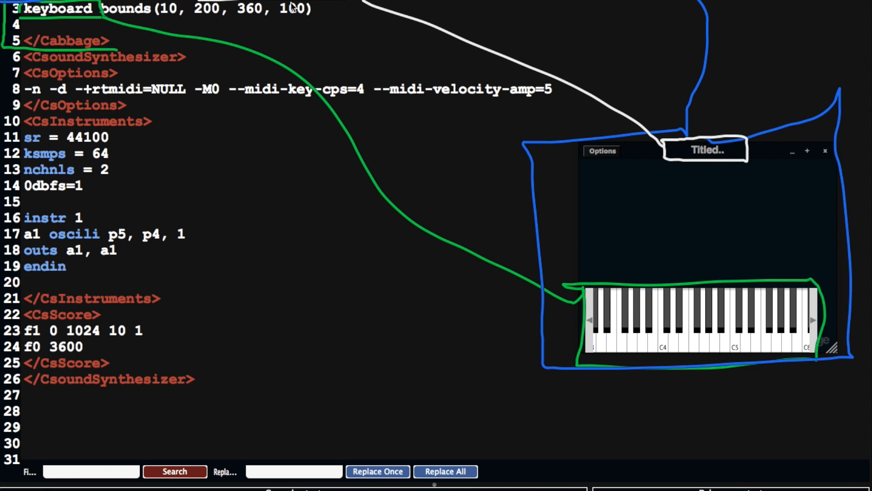
pyautogui.click(680, 311)
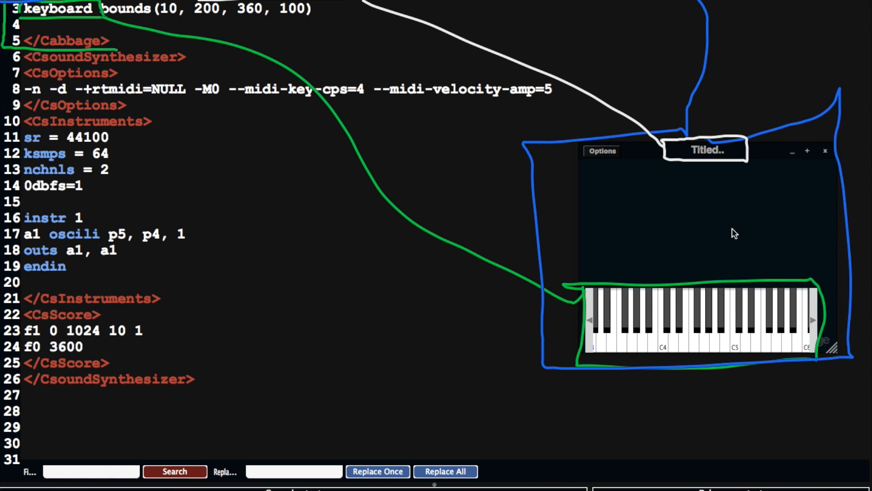
pyautogui.moveTo(217, 383)
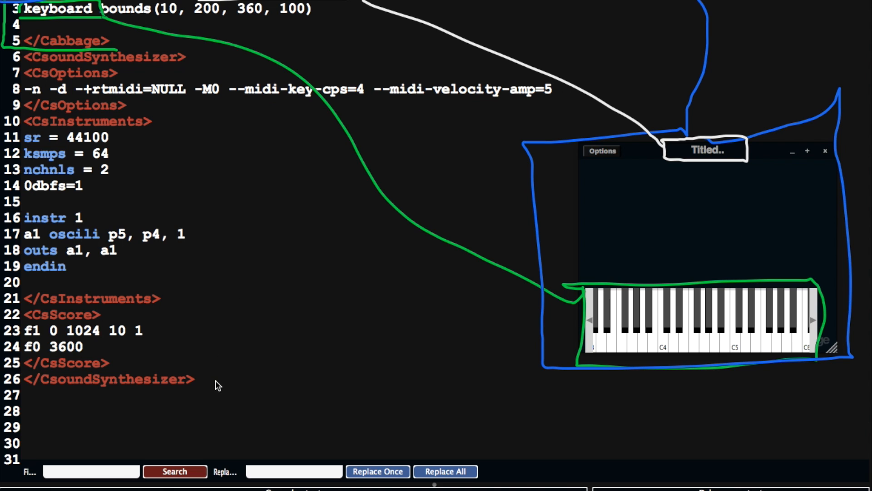